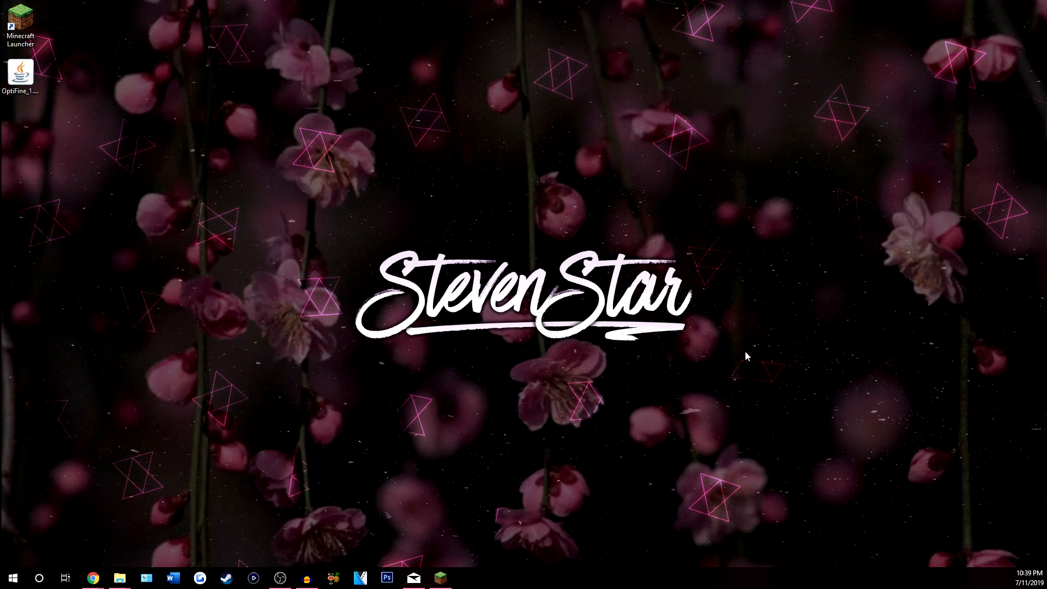
mouse_move(748, 350)
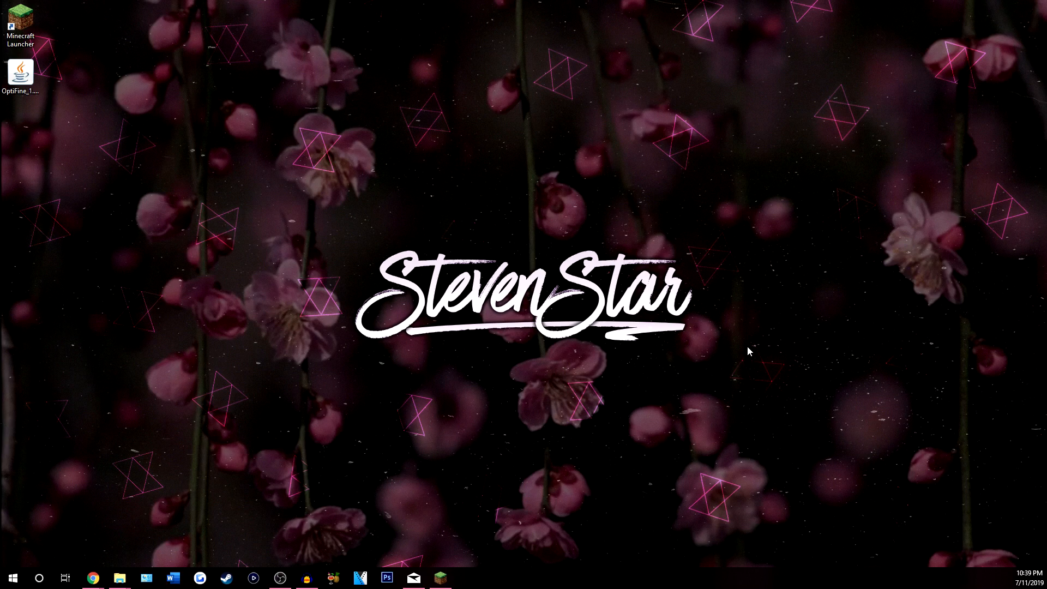
mouse_move(746, 360)
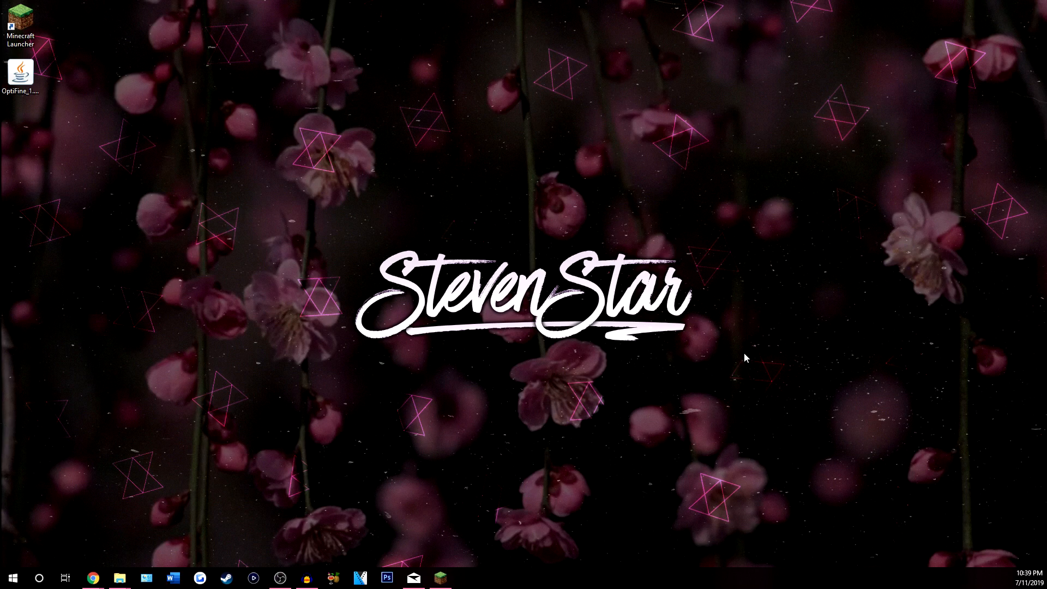
mouse_move(737, 355)
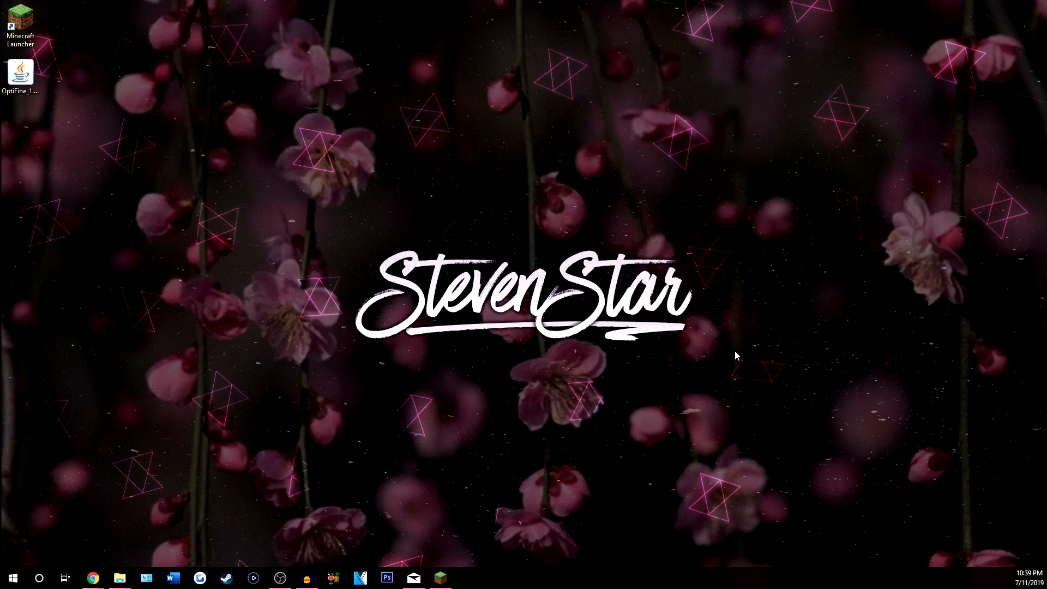
mouse_move(725, 357)
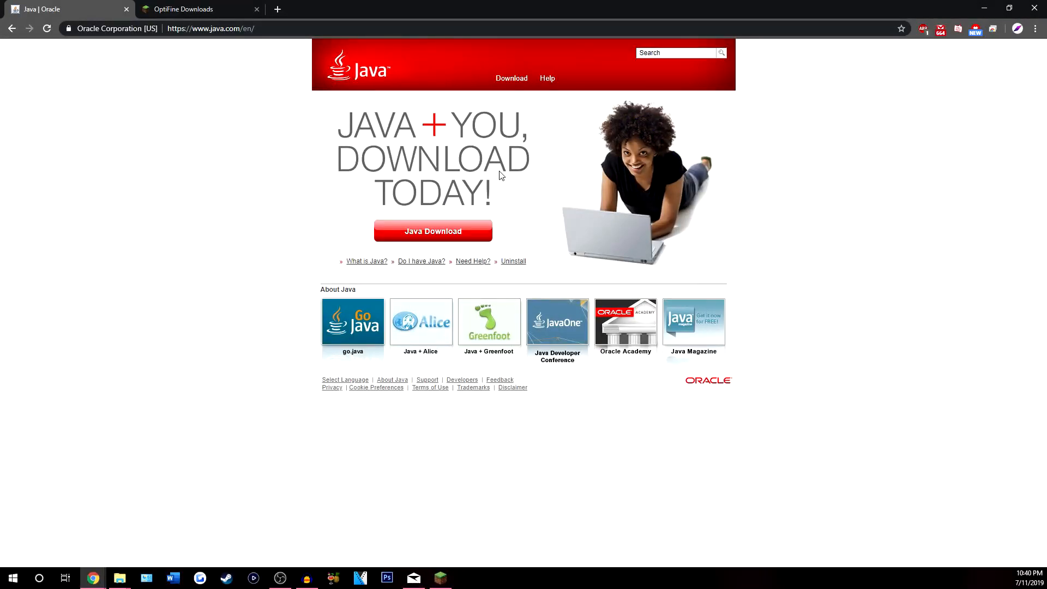
mouse_move(290, 61)
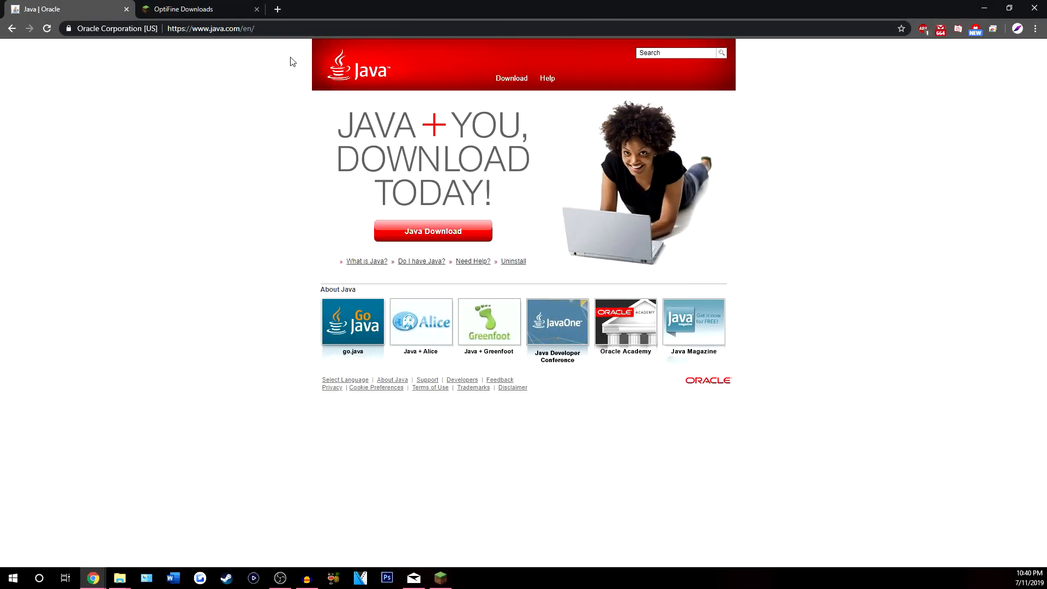
mouse_move(828, 317)
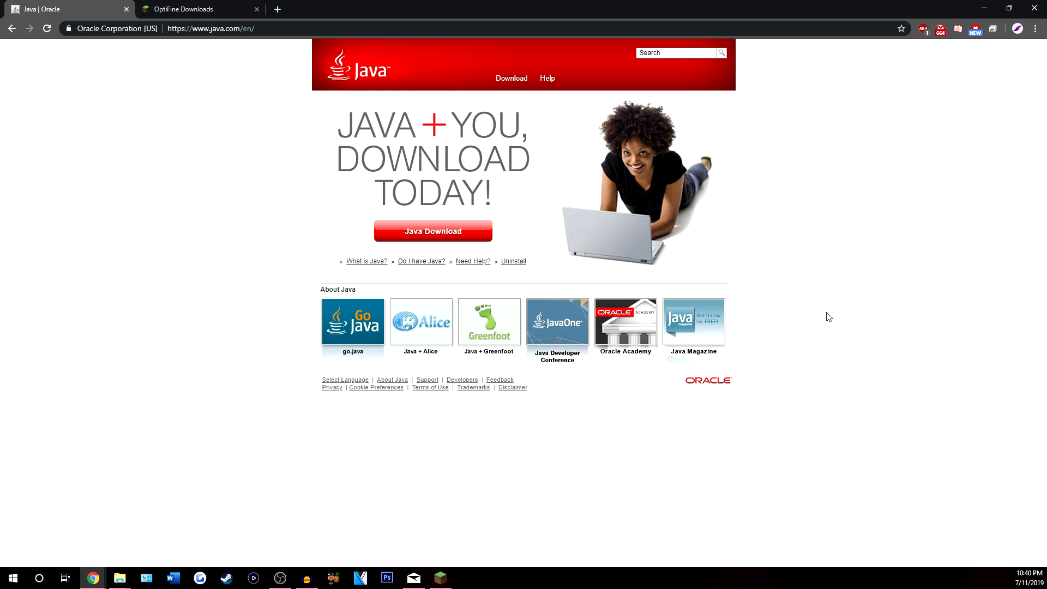
mouse_move(473, 202)
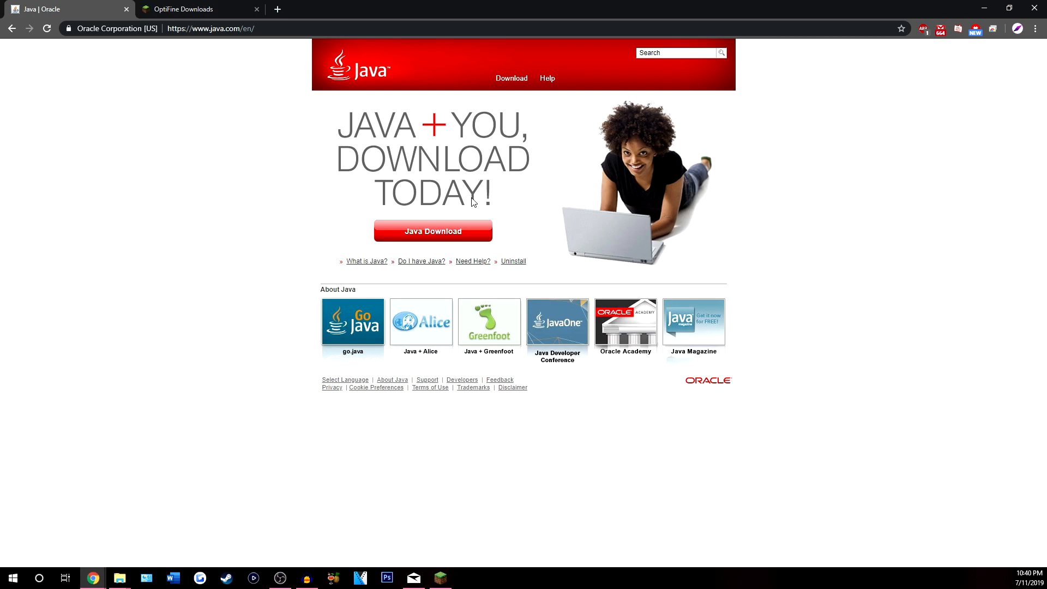
mouse_move(382, 158)
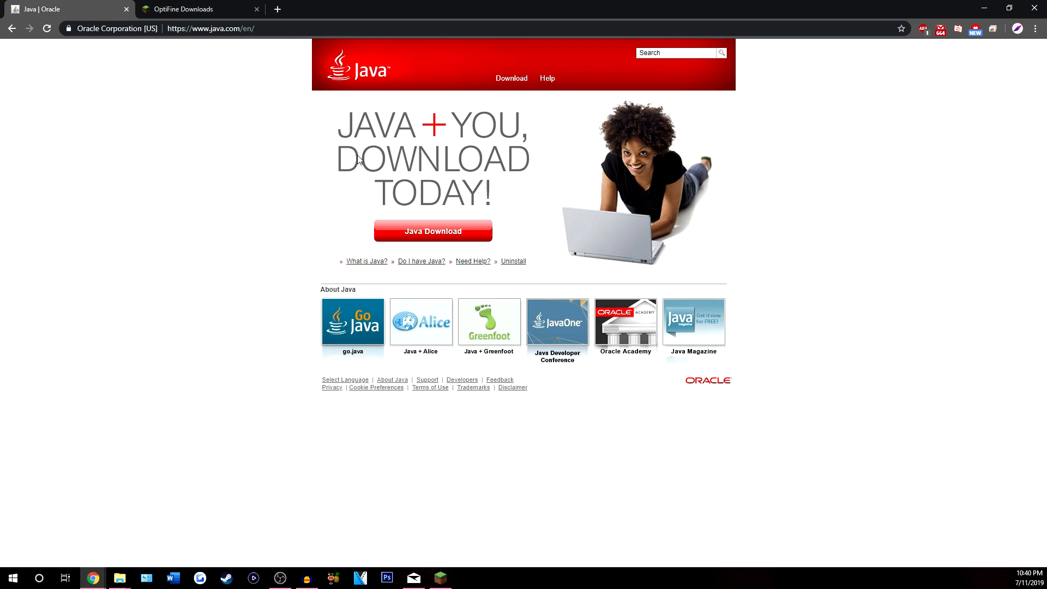
Step: Switch from the java.com tab to the OptiFine Downloads tab
click(653, 491)
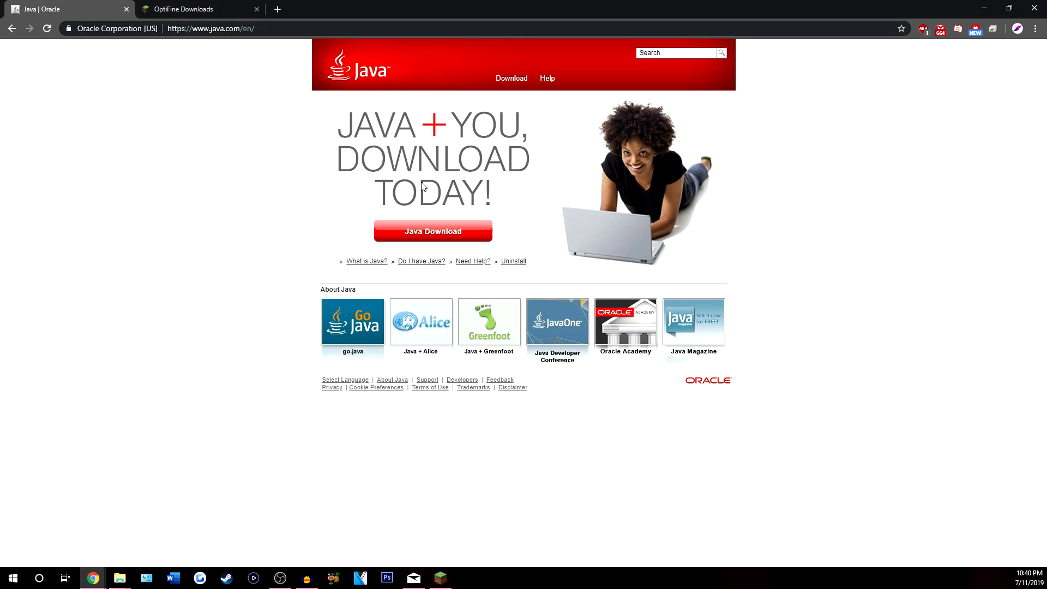
mouse_move(684, 231)
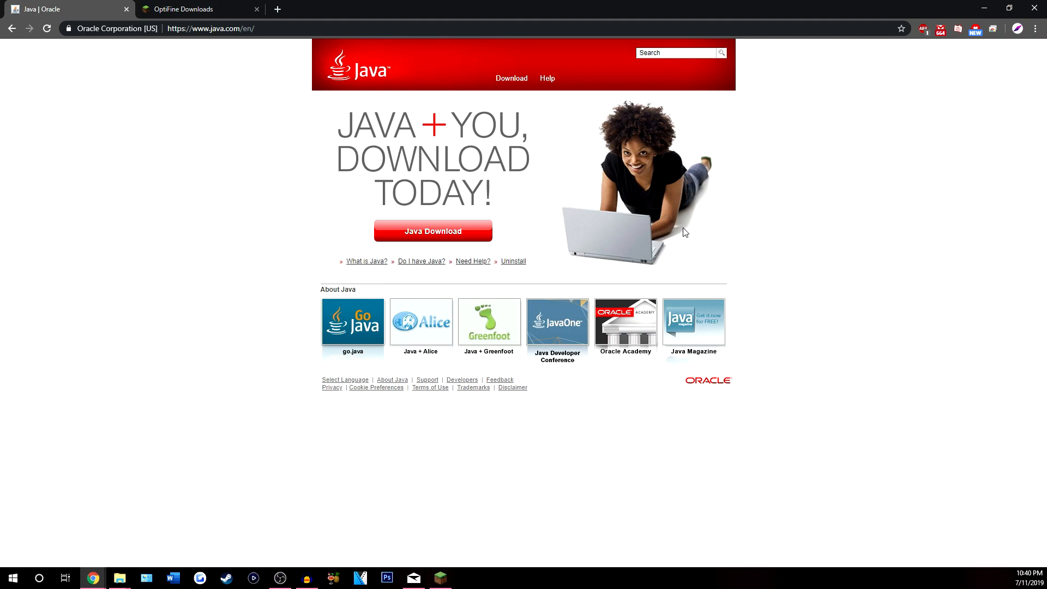
mouse_move(700, 237)
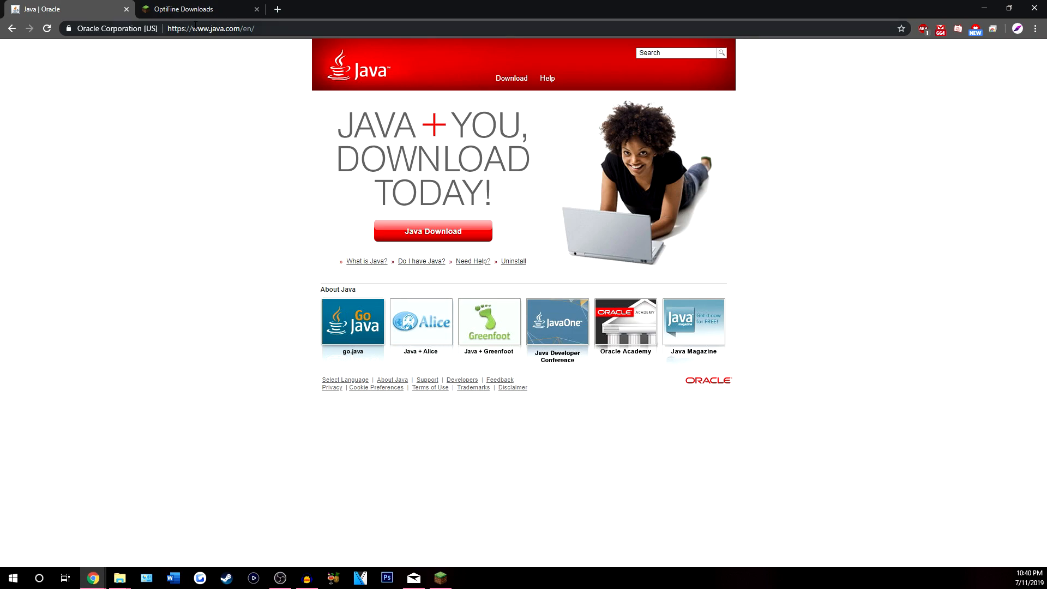
click(191, 9)
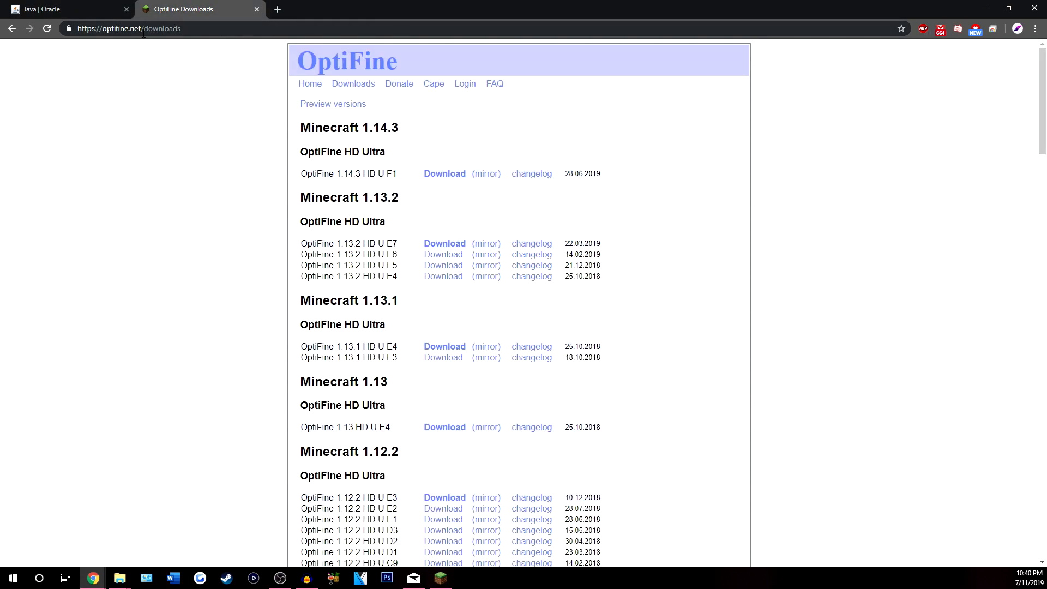
mouse_move(141, 125)
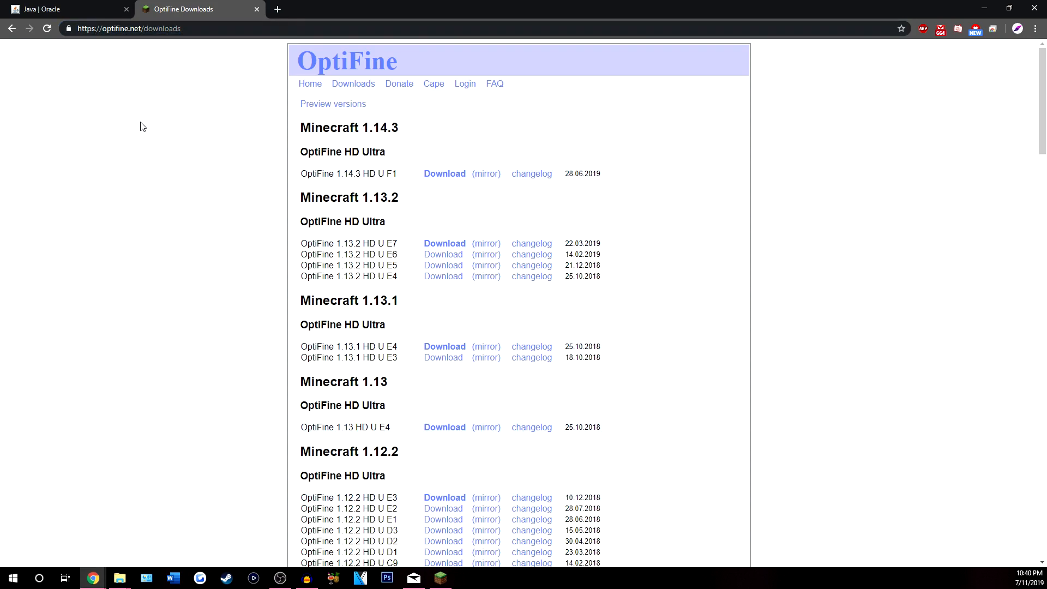
Step: Start the download of OptiFine 1.14.3 HD U F1 from optifine.net/downloads
double_click(393, 128)
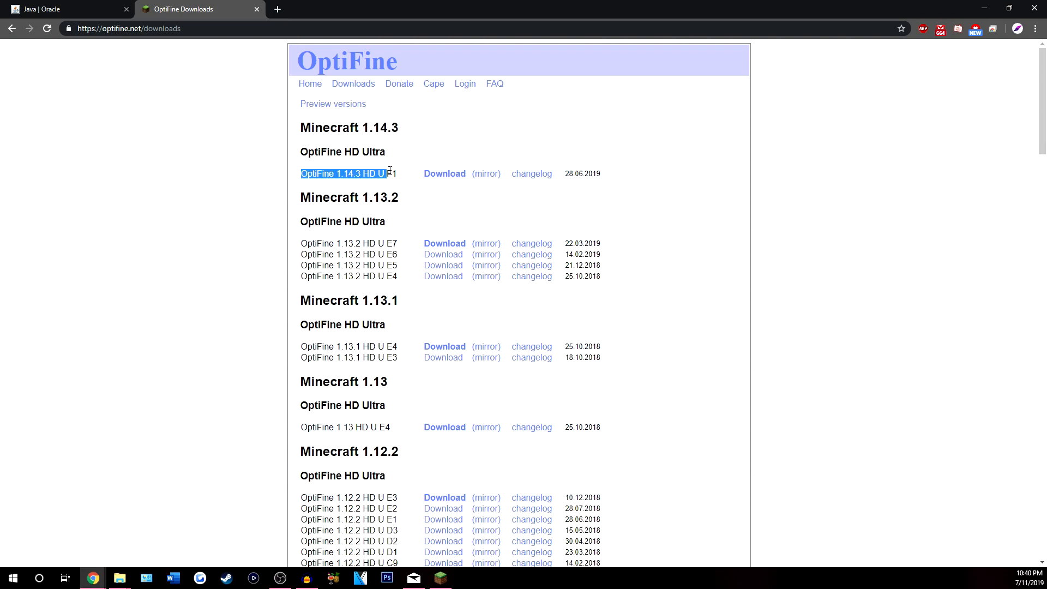
click(489, 107)
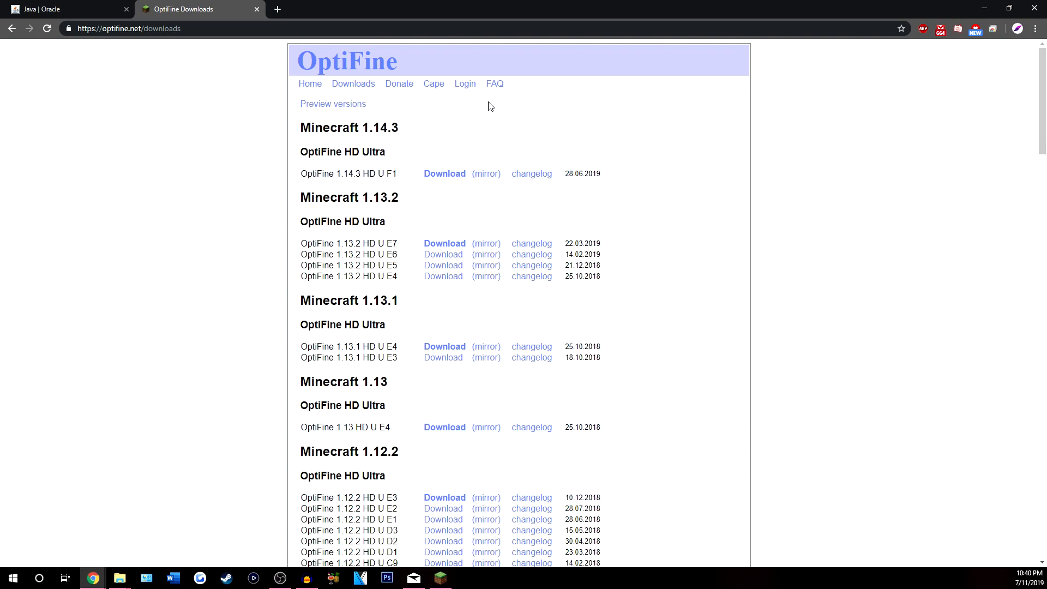
mouse_move(477, 146)
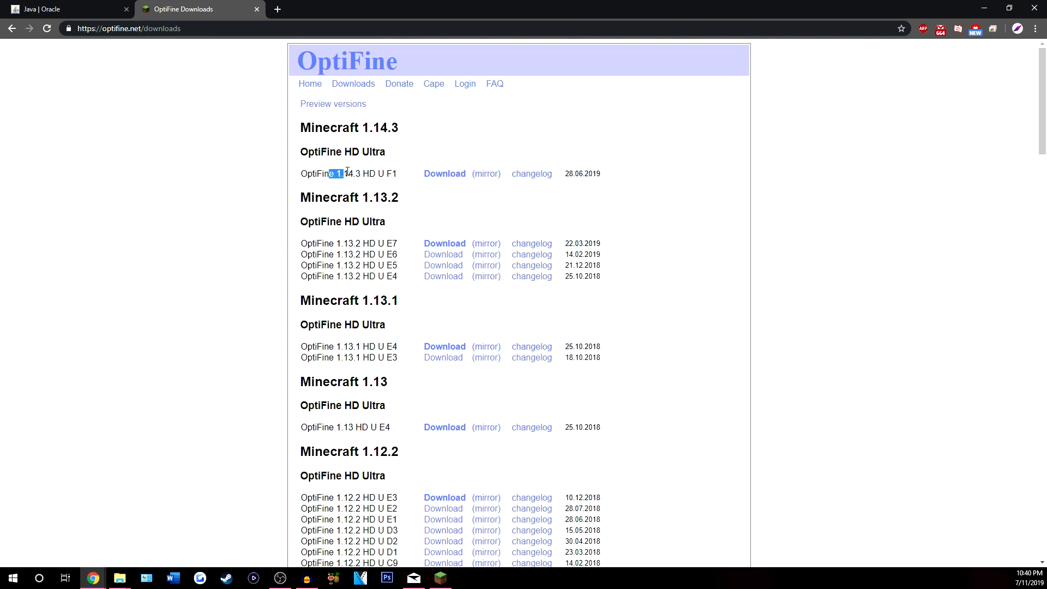
click(539, 235)
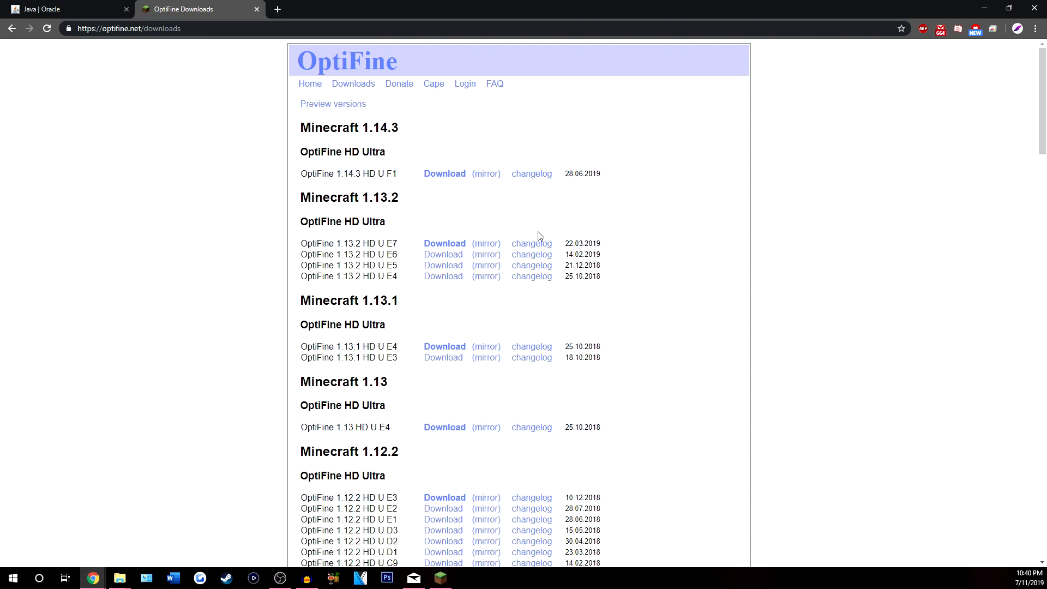
click(444, 173)
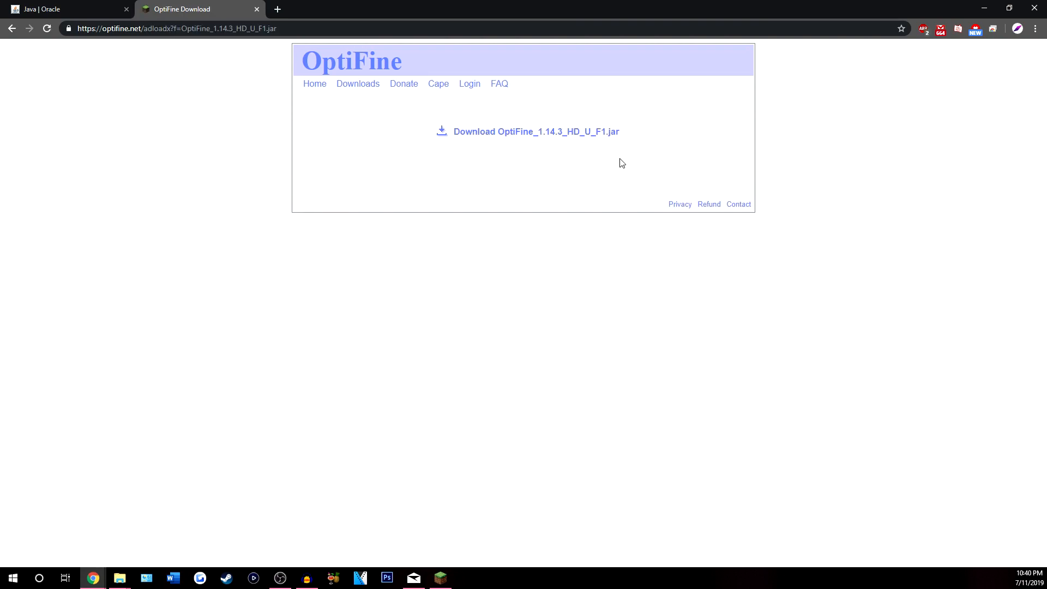
mouse_move(574, 143)
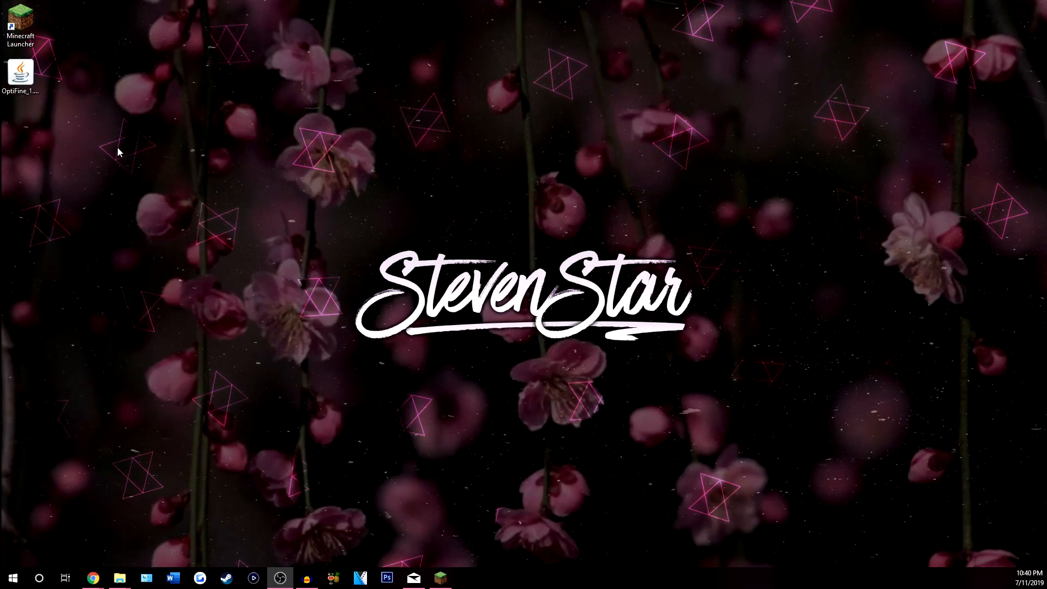
Step: Check the Installations list (only Latest release 1.14.3) and return to the Java Edition view
click(18, 74)
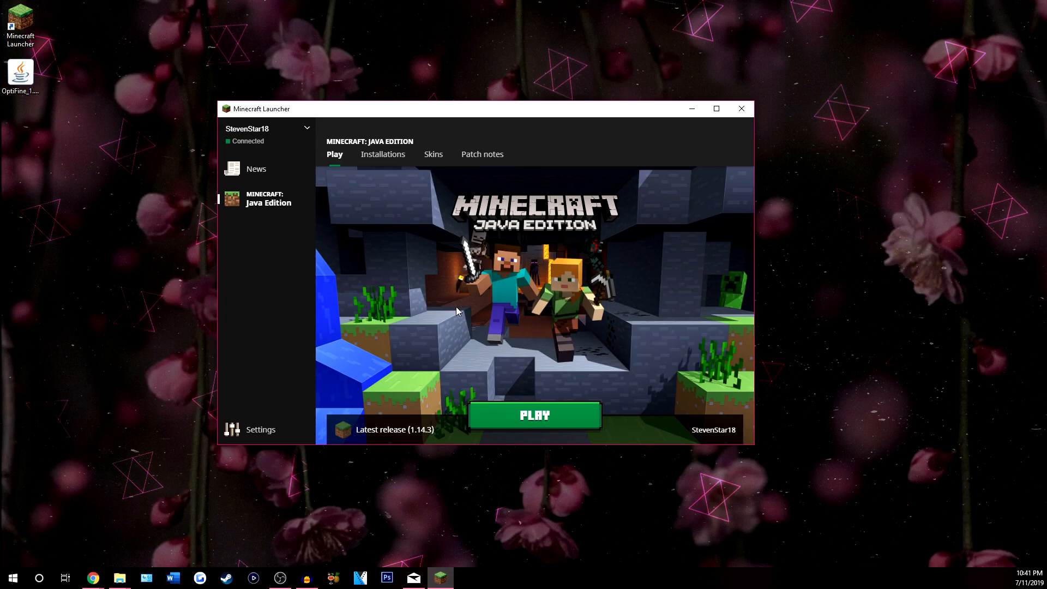
mouse_move(408, 220)
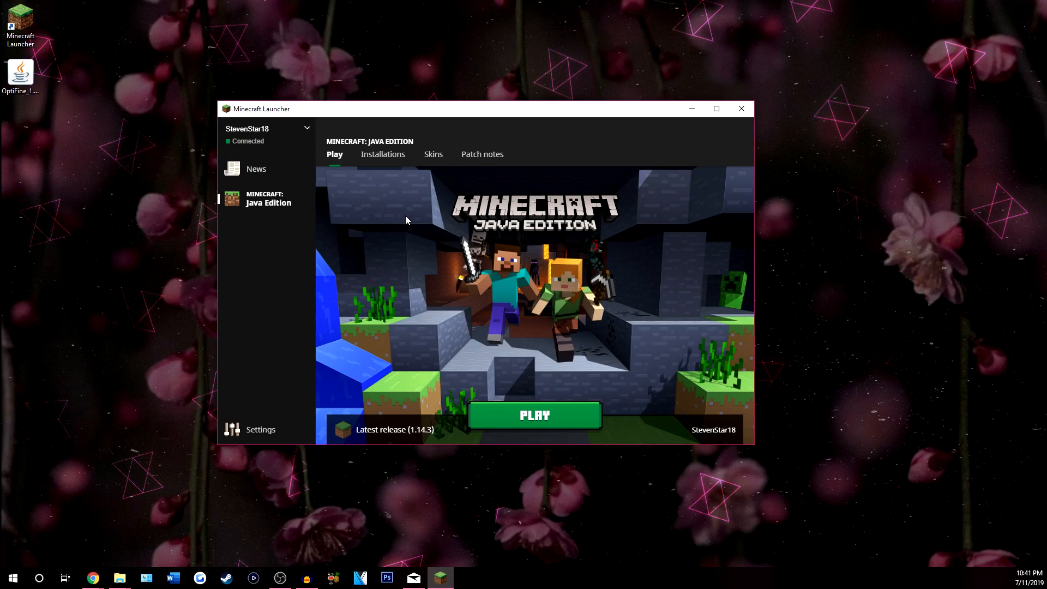
click(382, 154)
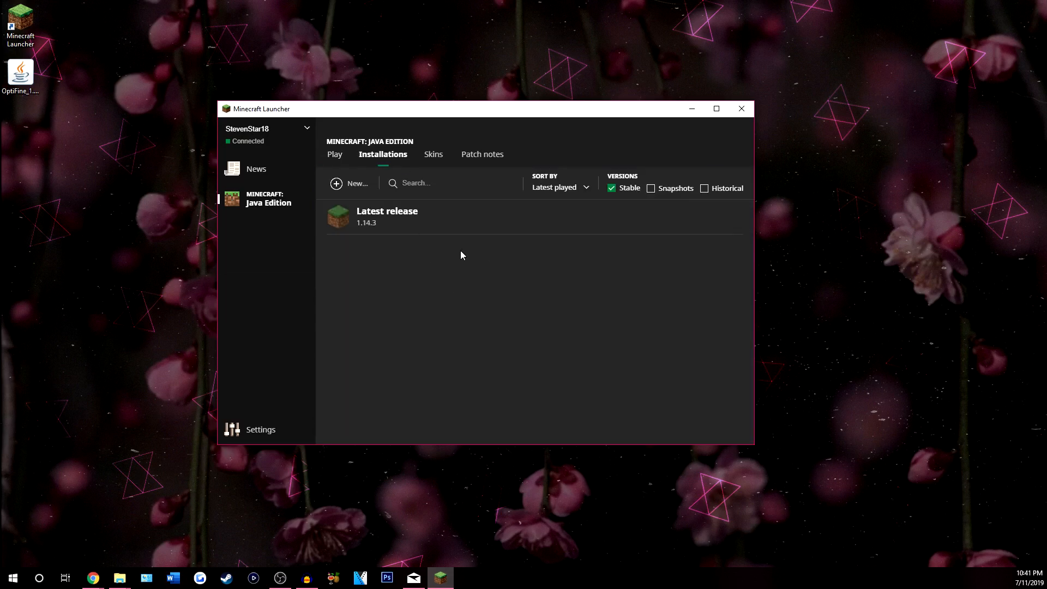
mouse_move(445, 286)
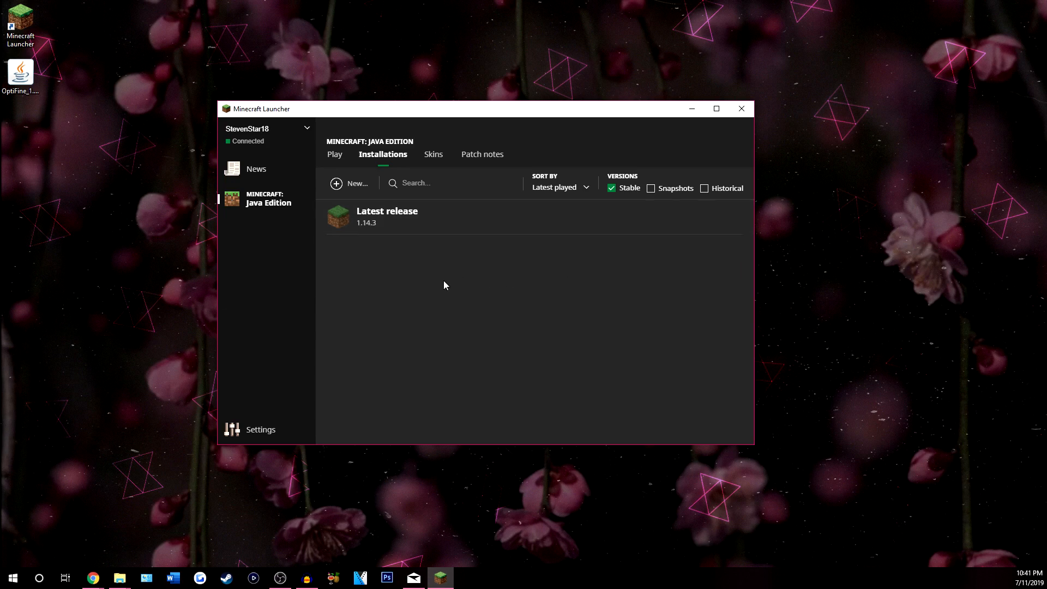
mouse_move(484, 216)
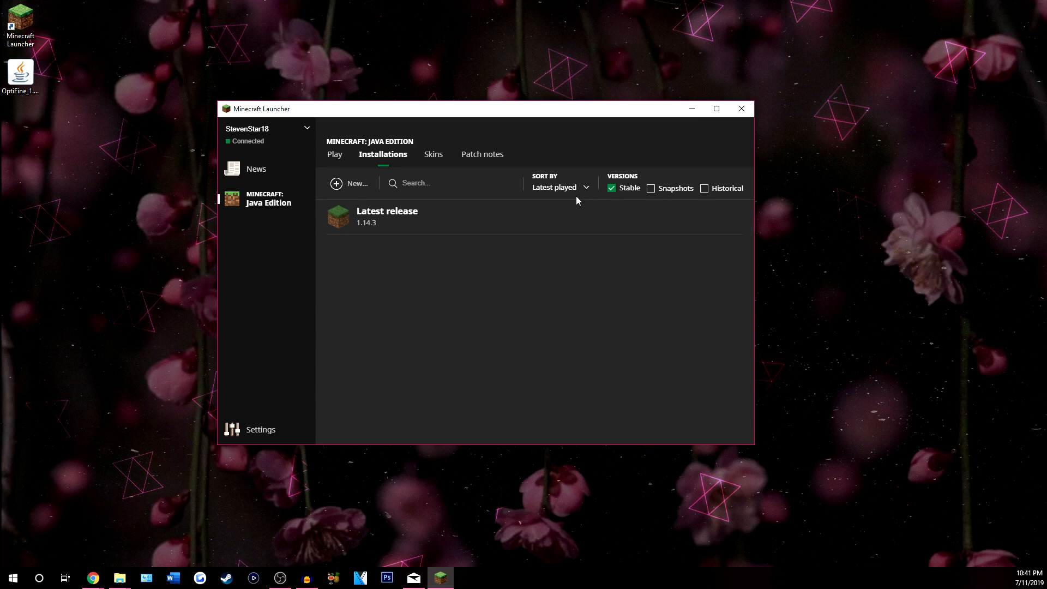
mouse_move(361, 232)
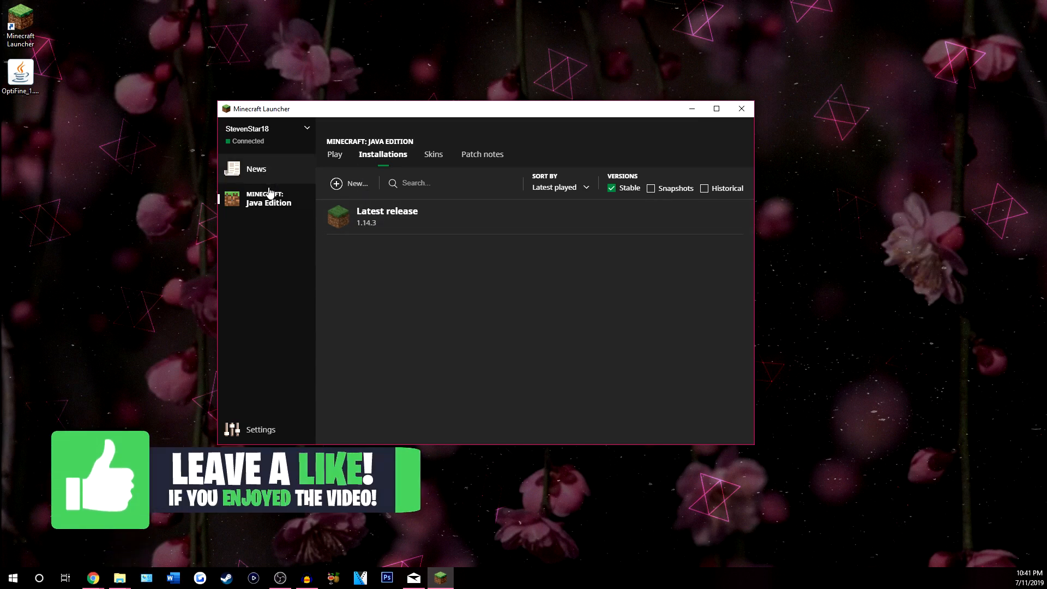
click(334, 155)
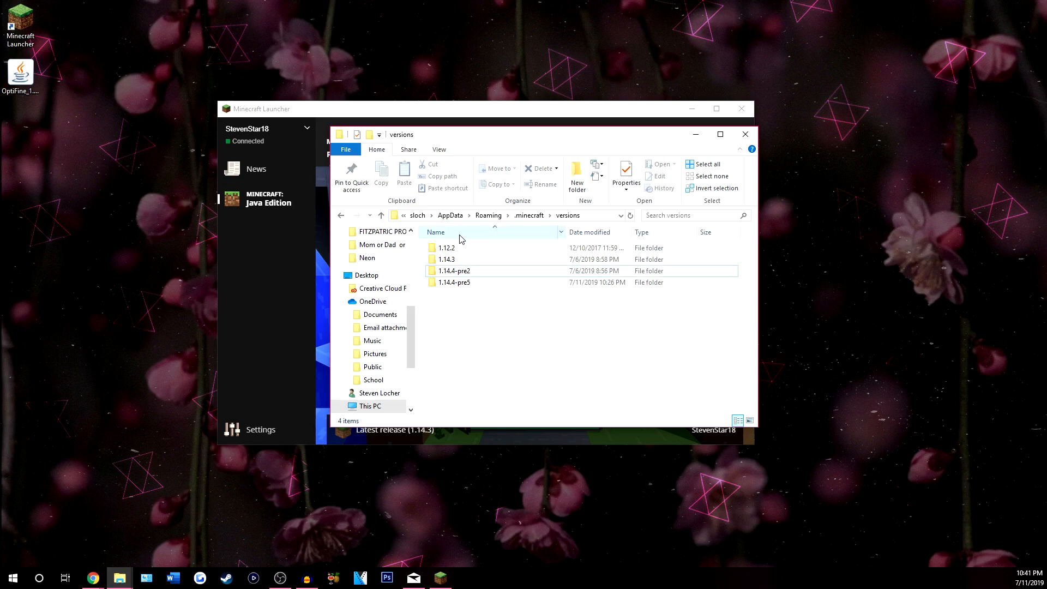
Step: Open the .minecraft folder in Roaming to reach its versions folder
click(488, 215)
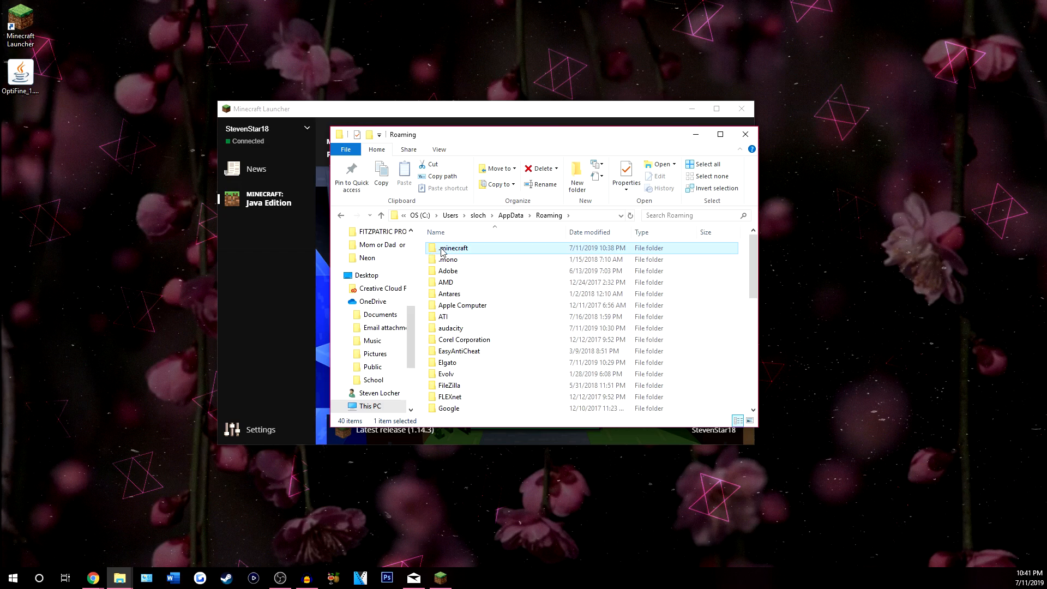
double_click(454, 249)
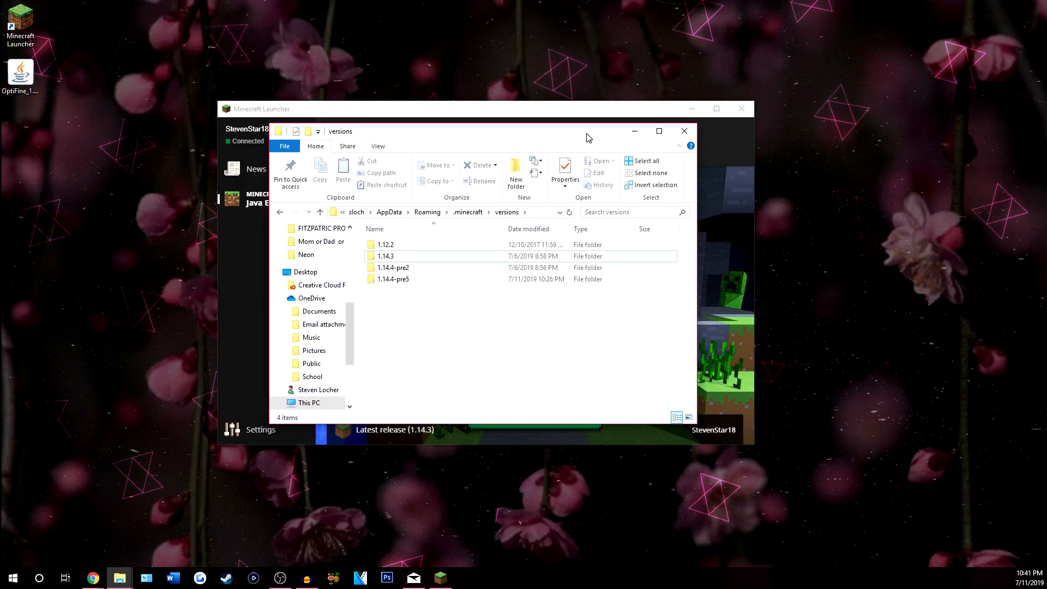
mouse_move(49, 98)
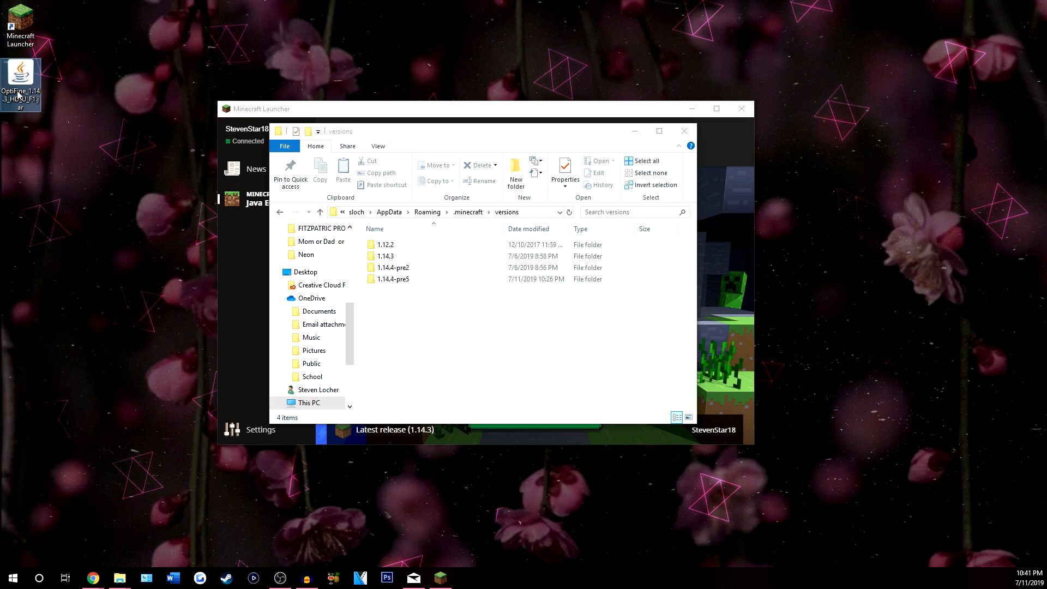
mouse_move(20, 74)
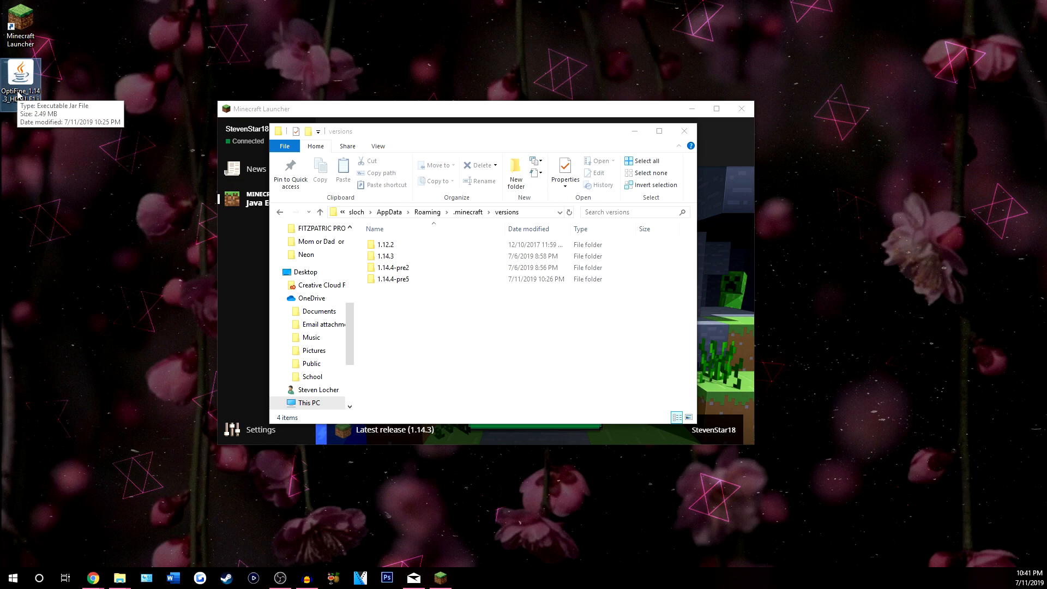
mouse_move(151, 213)
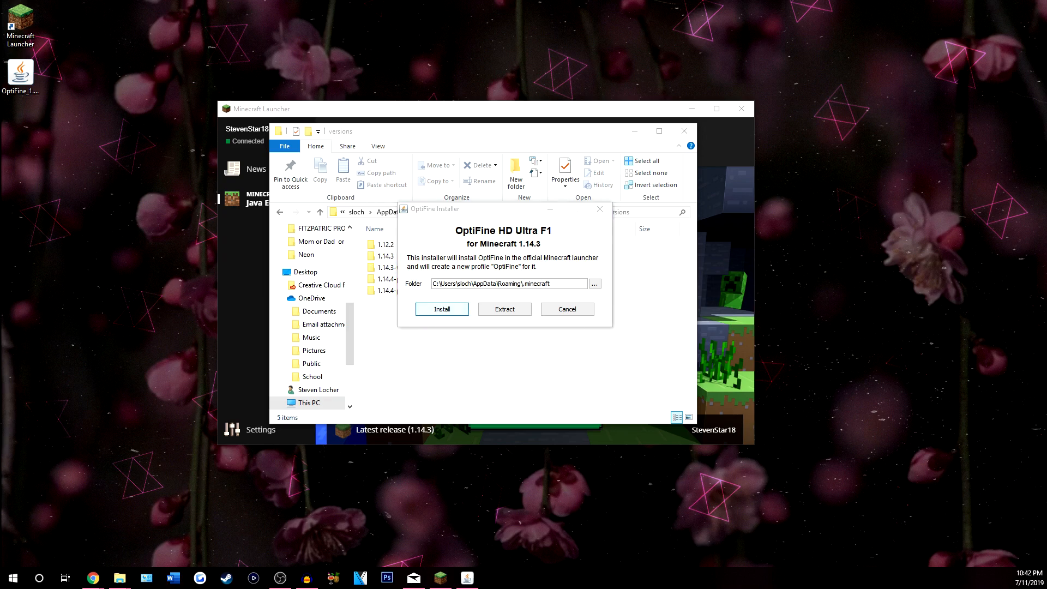
Step: Run the OptiFine HD U F1 install into .minecraft and confirm the success message
click(442, 309)
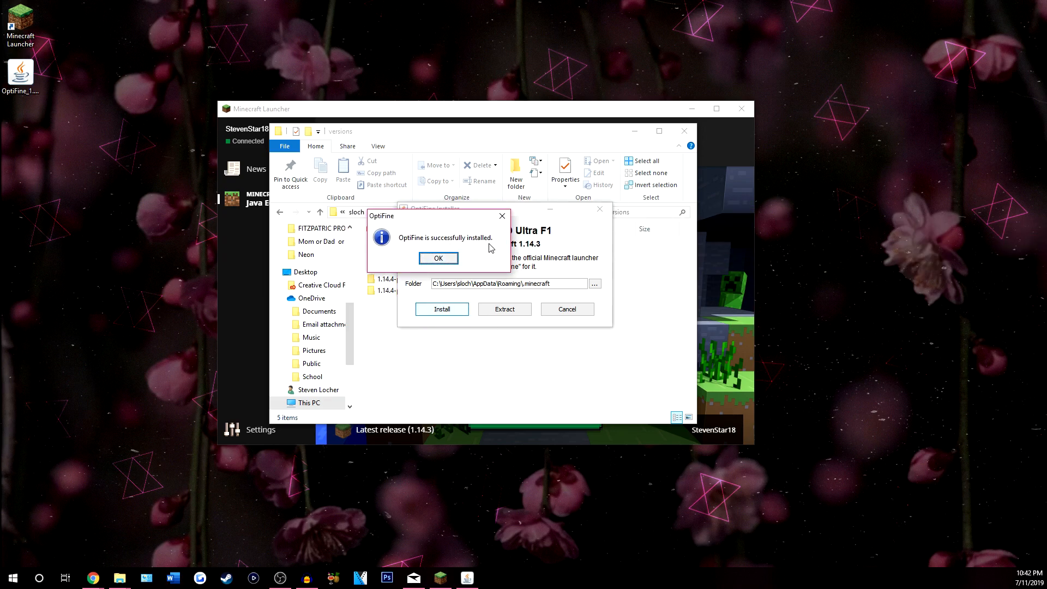
click(438, 257)
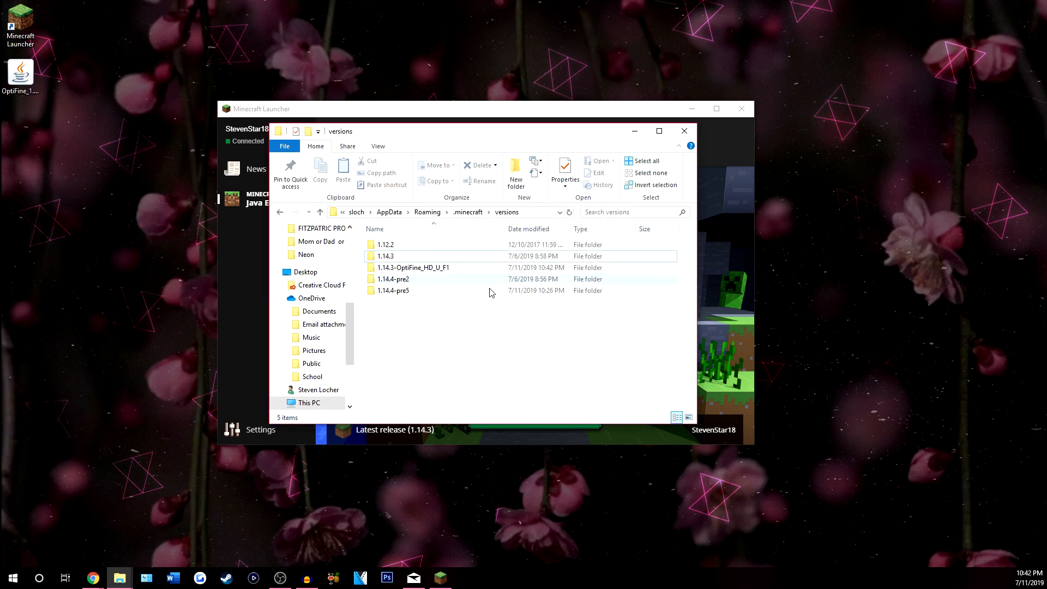
Step: Close the versions folder window, leaving the desktop showing
click(413, 267)
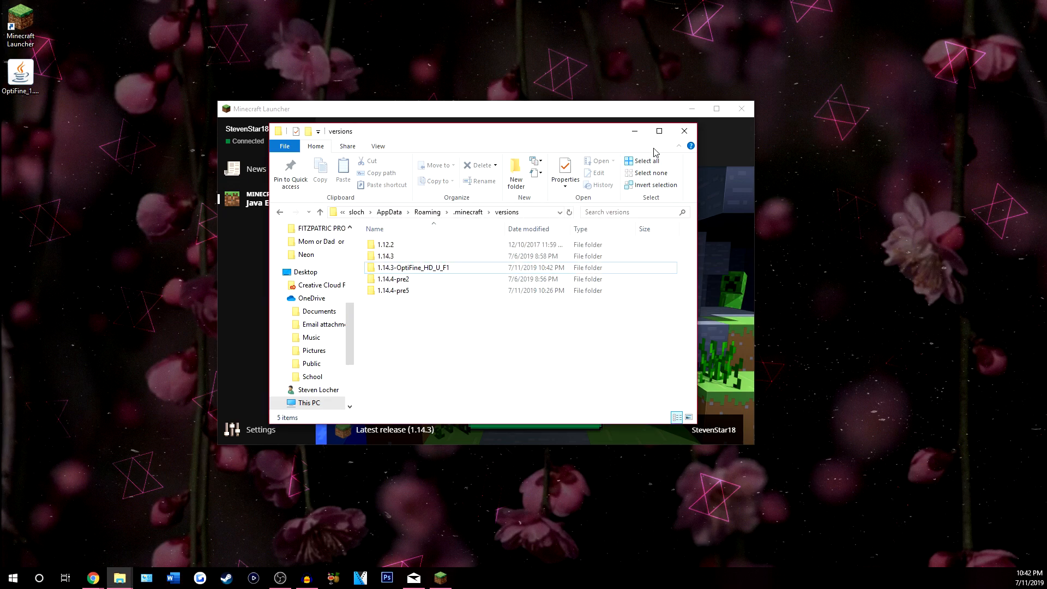
click(682, 131)
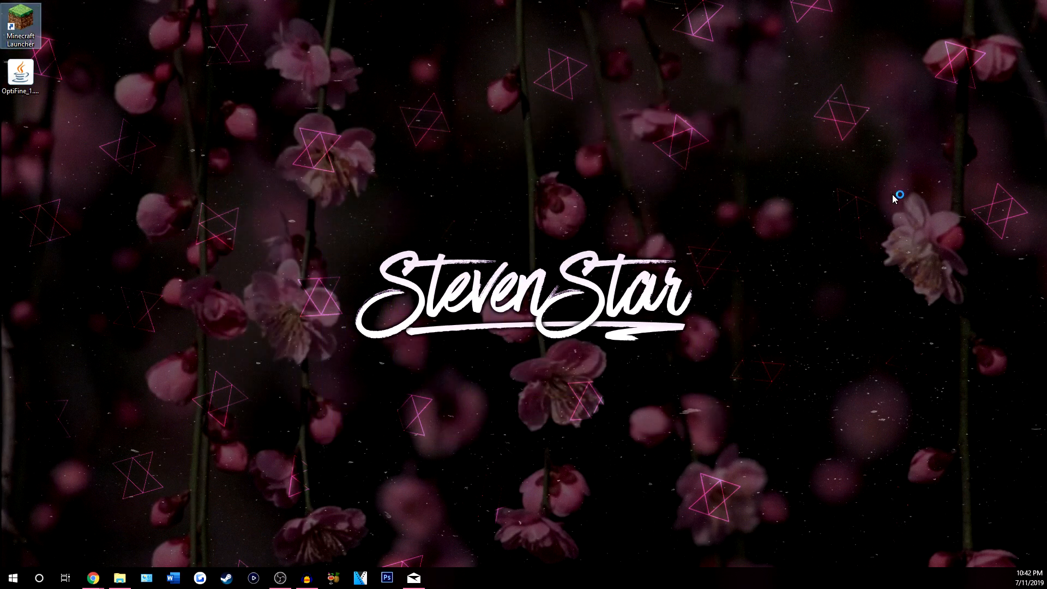
Step: Start the launcher, select the 1.14.3-OptiFine_HD_U_F1 profile and play
double_click(16, 20)
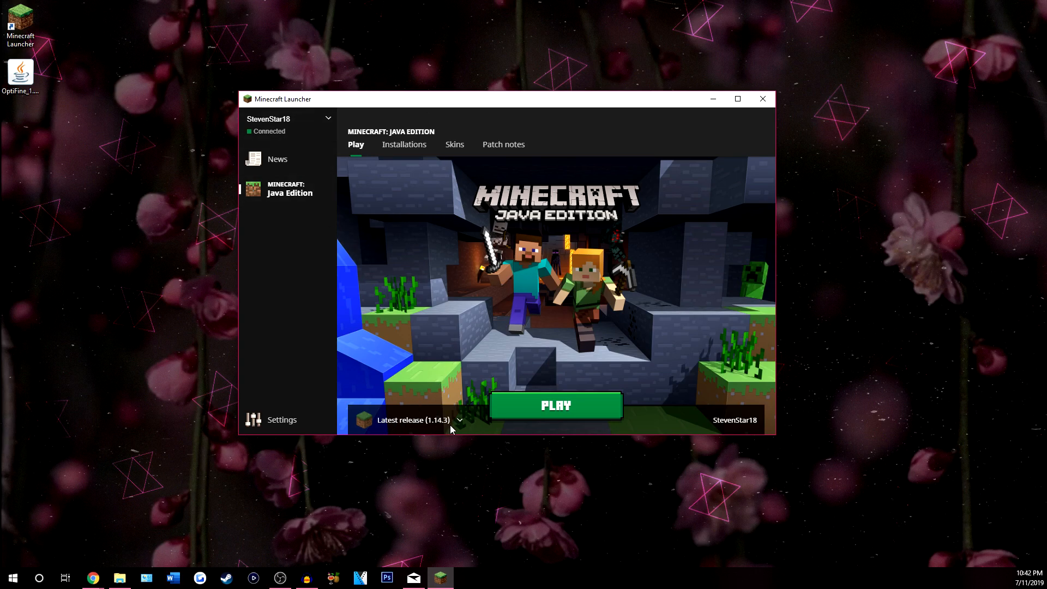
click(459, 420)
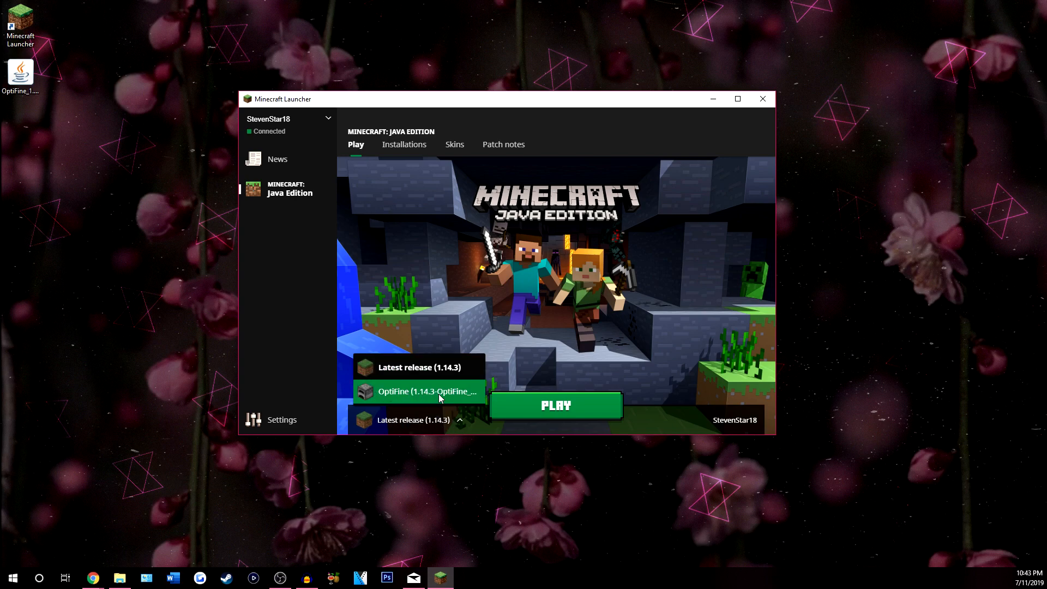
click(403, 144)
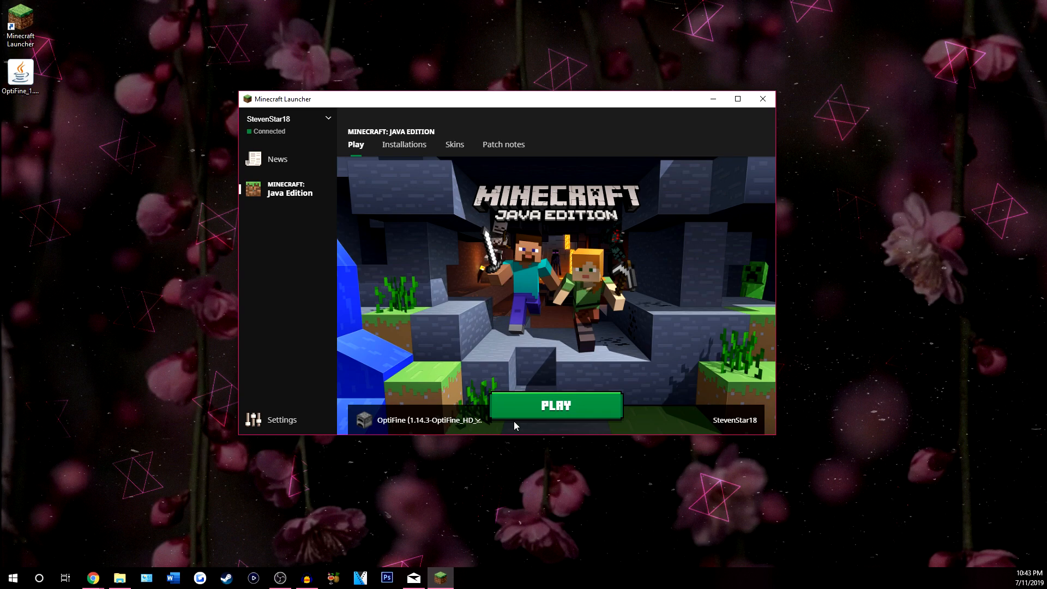
click(555, 404)
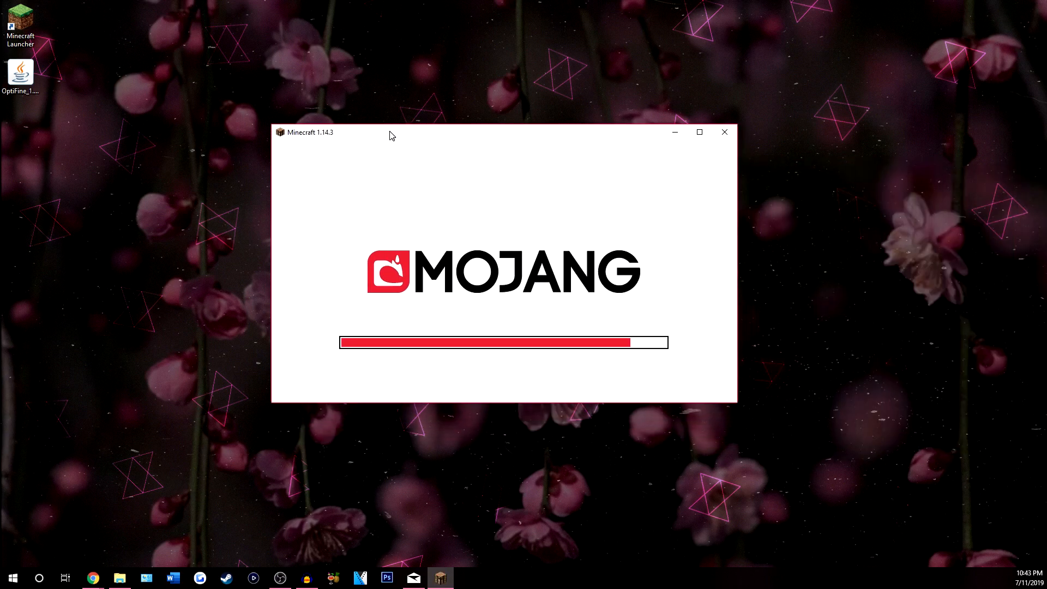
mouse_move(471, 212)
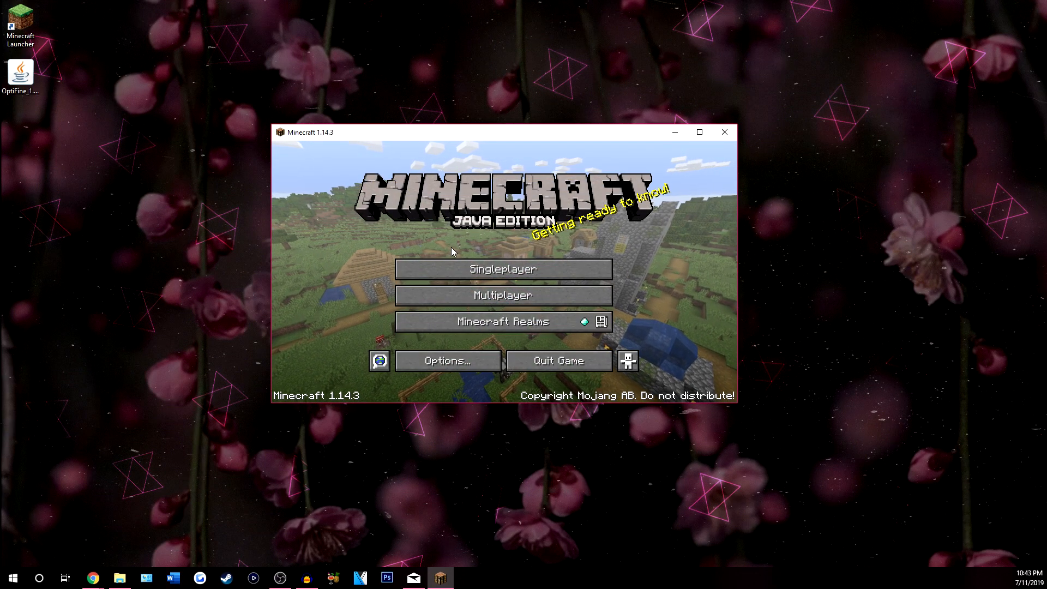
Step: Open Video Settings and look through the Shaders and Performance pages
click(447, 360)
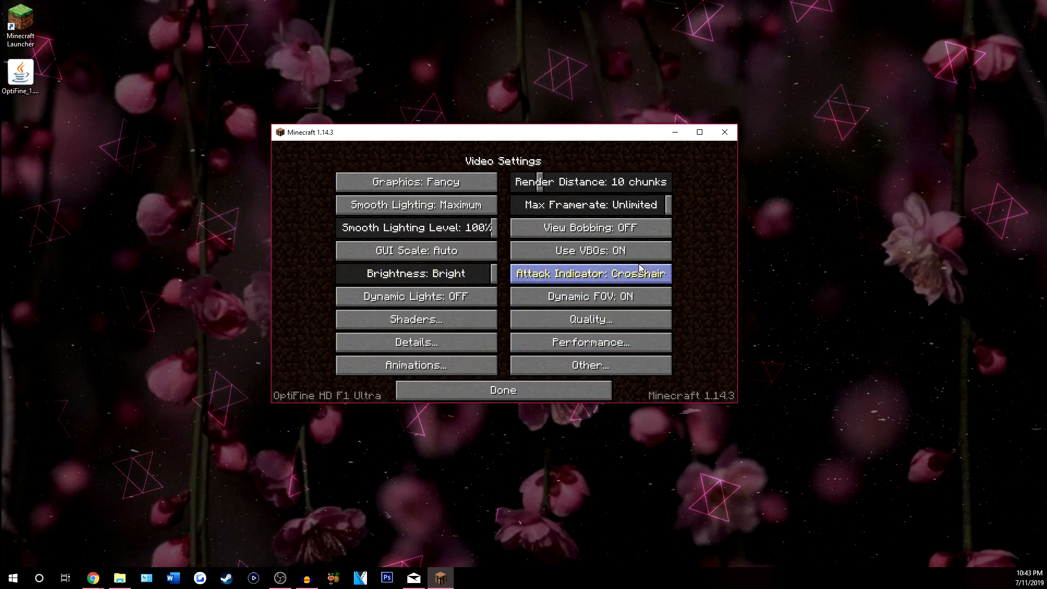
mouse_move(694, 346)
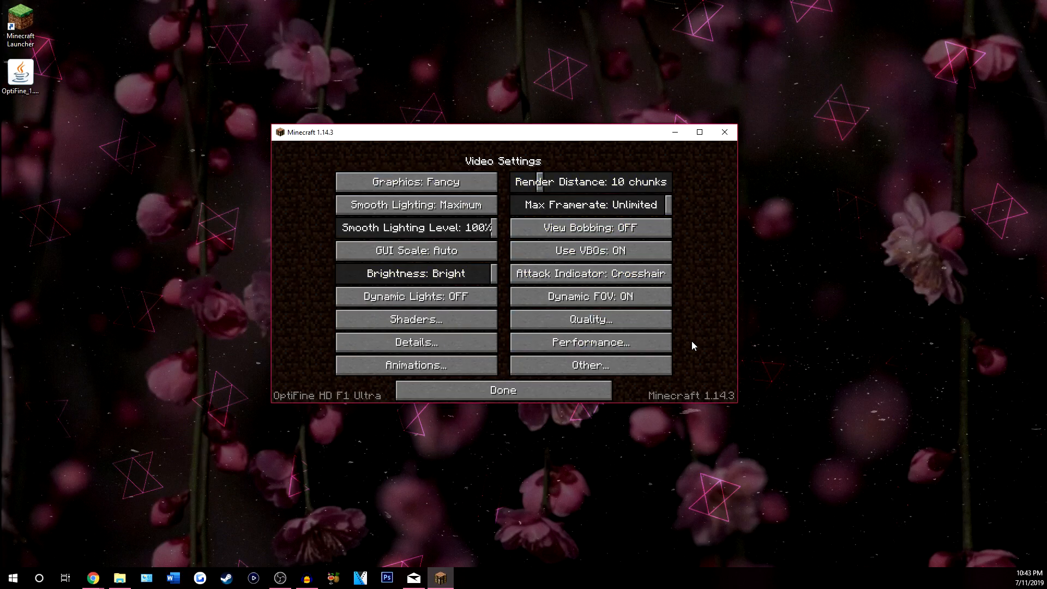
mouse_move(551, 296)
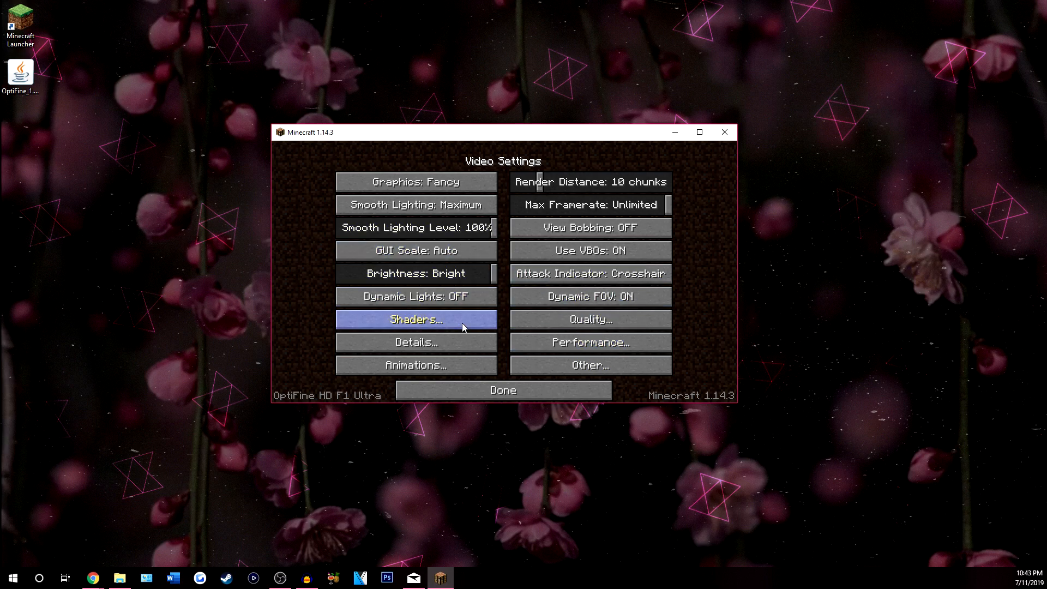
mouse_move(425, 366)
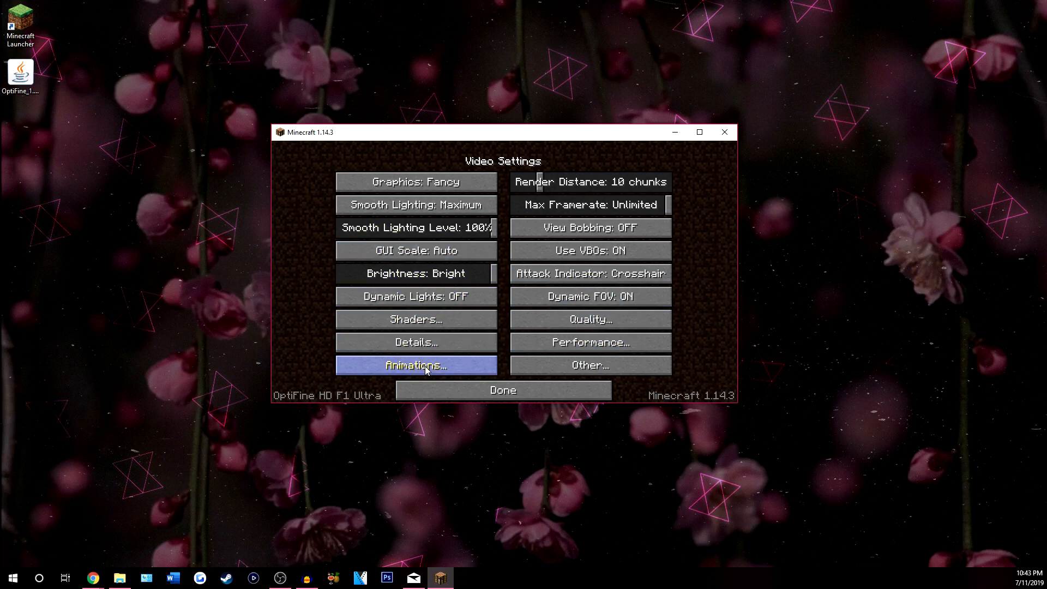
mouse_move(417, 343)
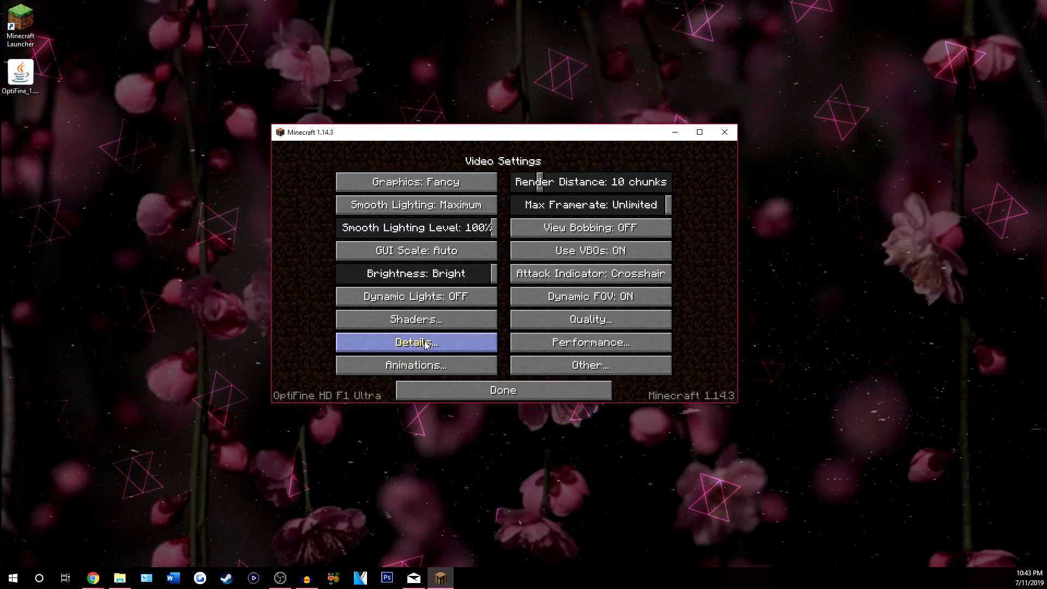
click(417, 318)
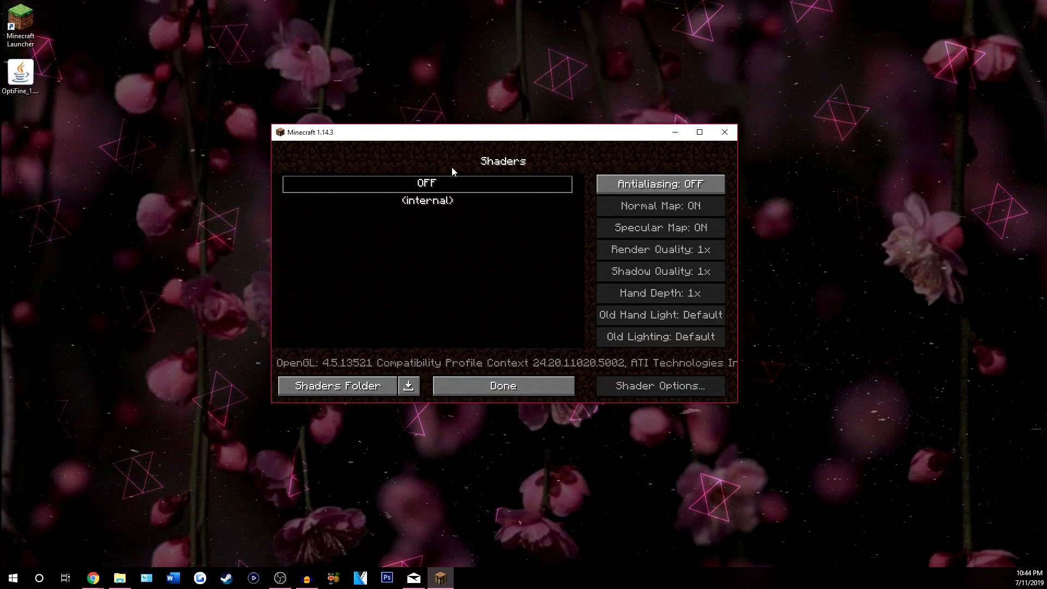
click(503, 386)
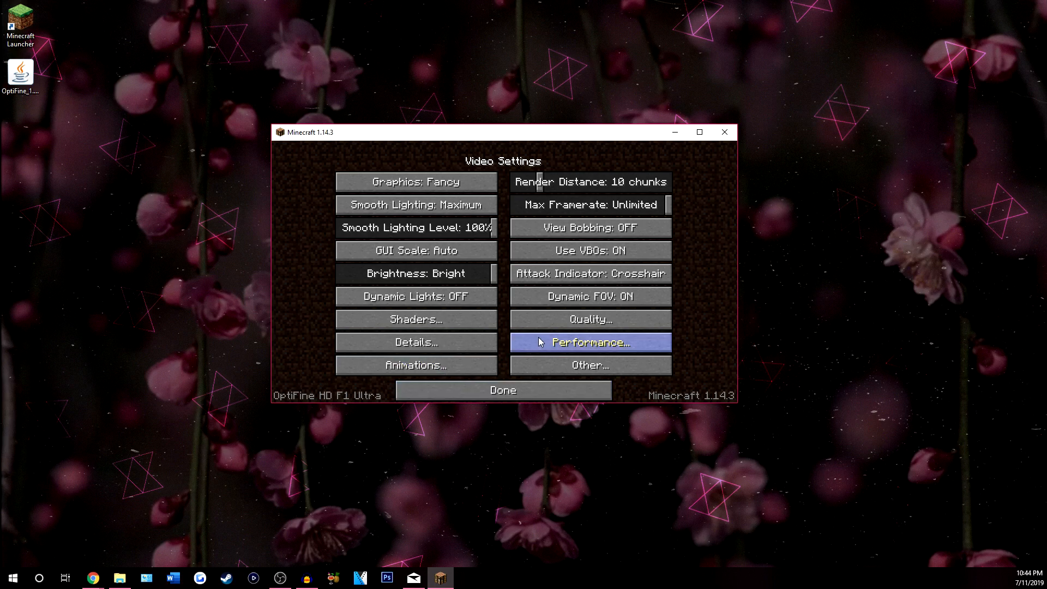
click(590, 341)
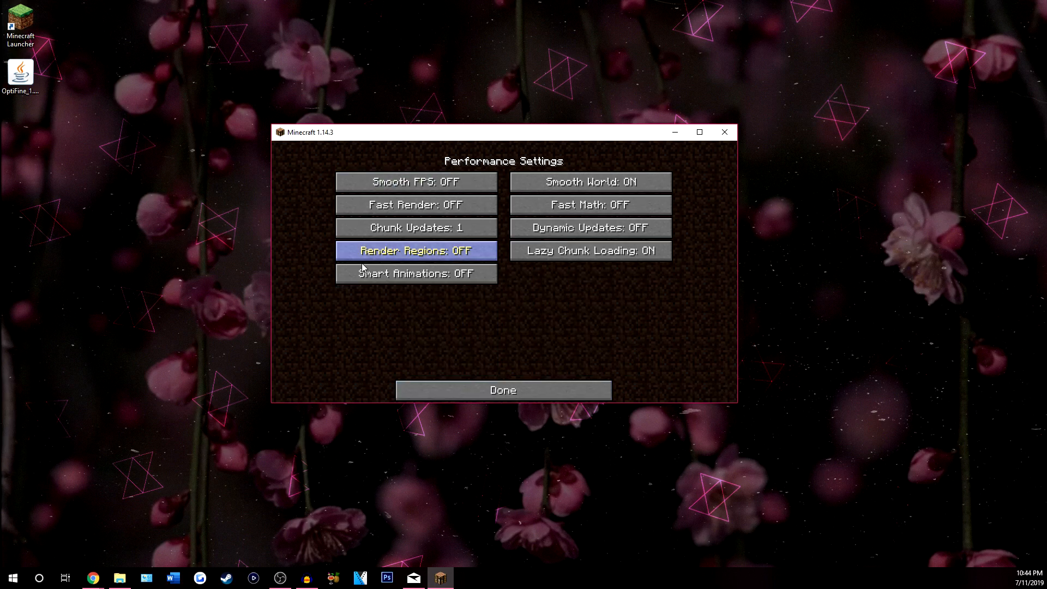
click(503, 390)
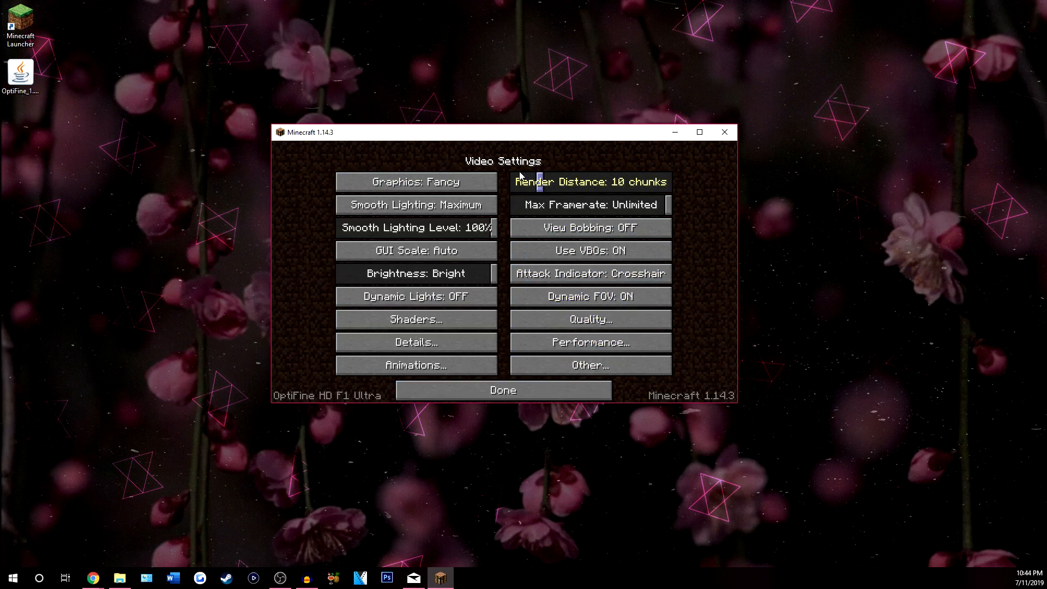
mouse_move(427, 311)
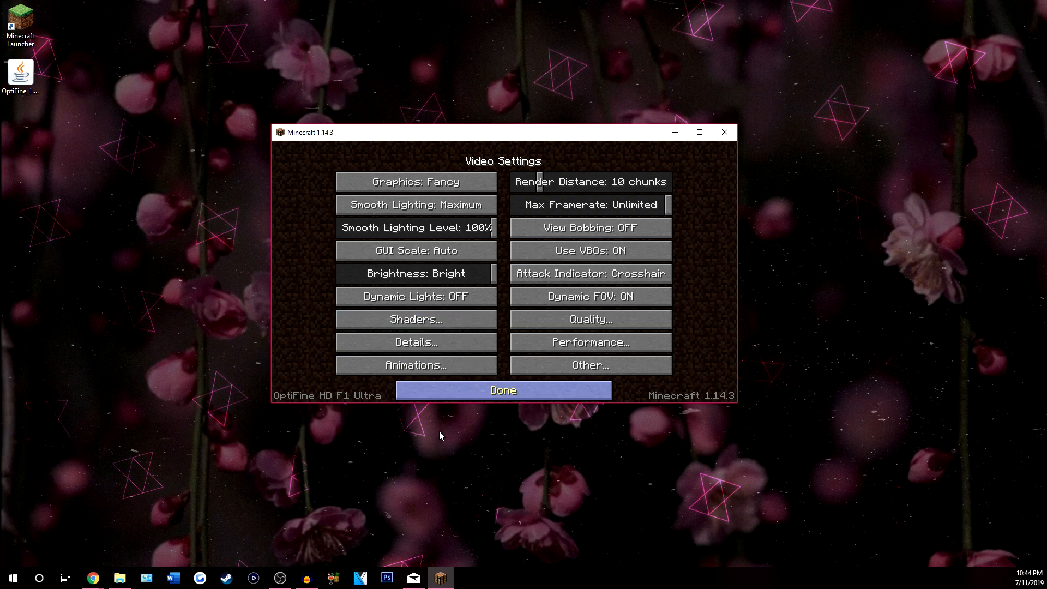
Step: Leave Video Settings with Done, returning to the 1.14.3 title screen
click(503, 390)
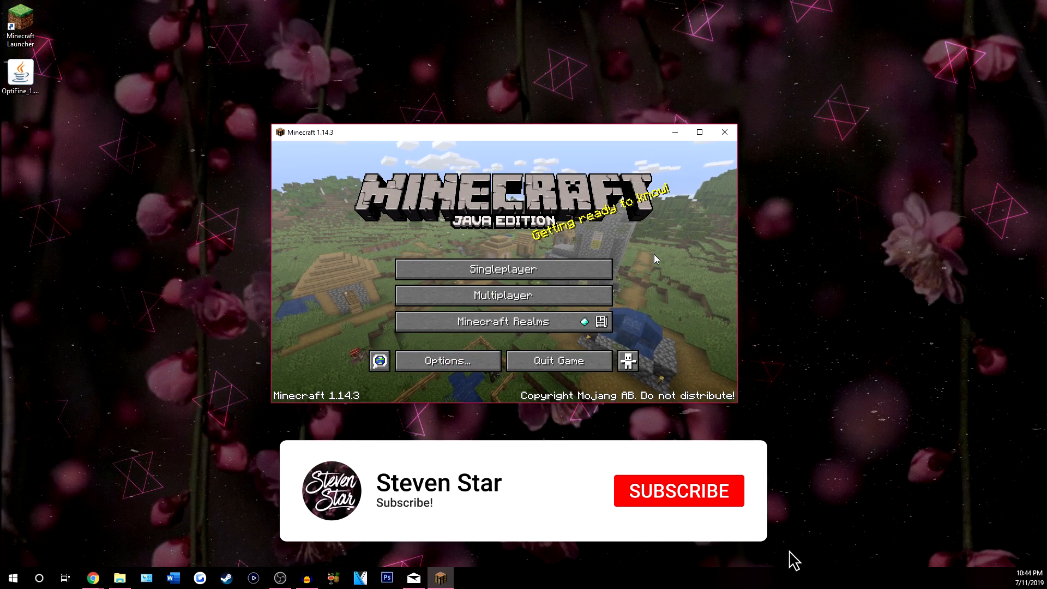
click(678, 491)
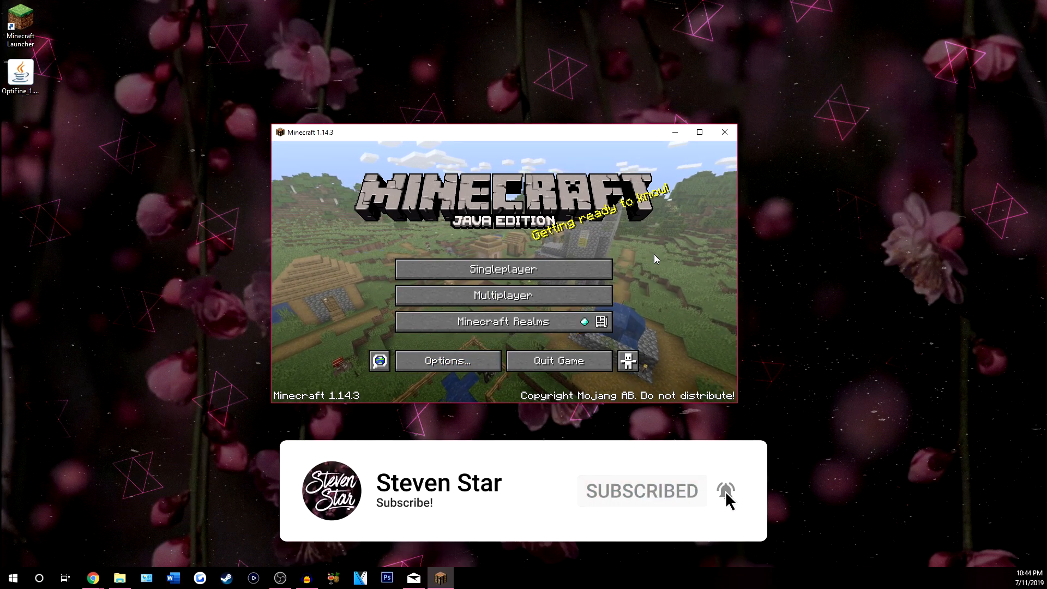